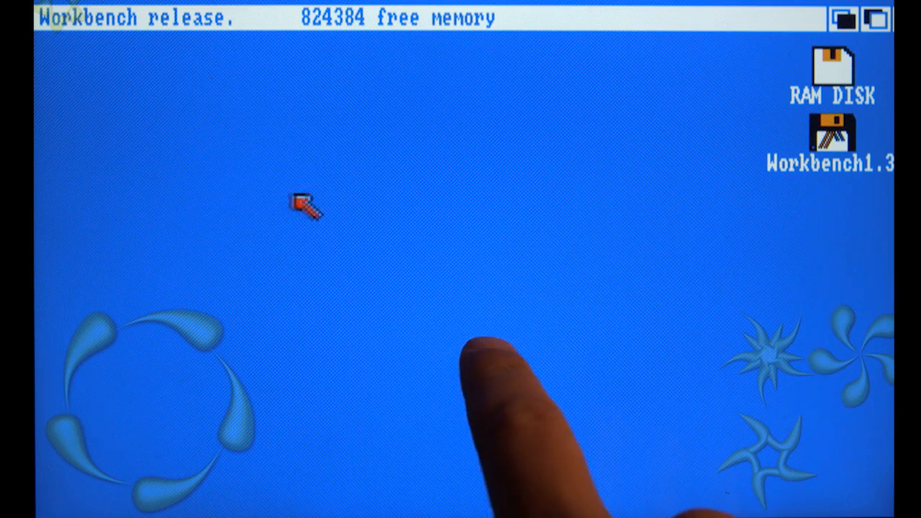
{"action": "mouse_move", "coordinate": [471, 190]}
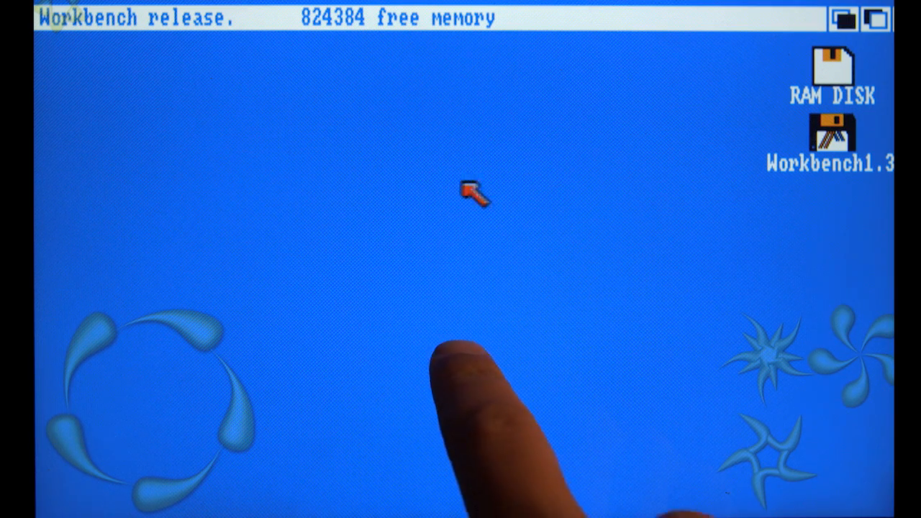